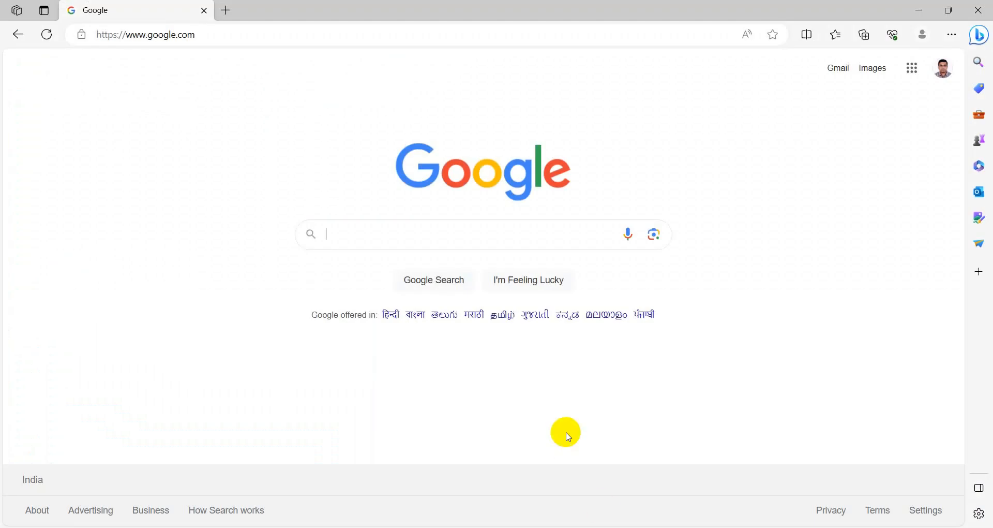
Search Google for 'python' and open the python.org site from the results
{"action": "type", "text": "python"}
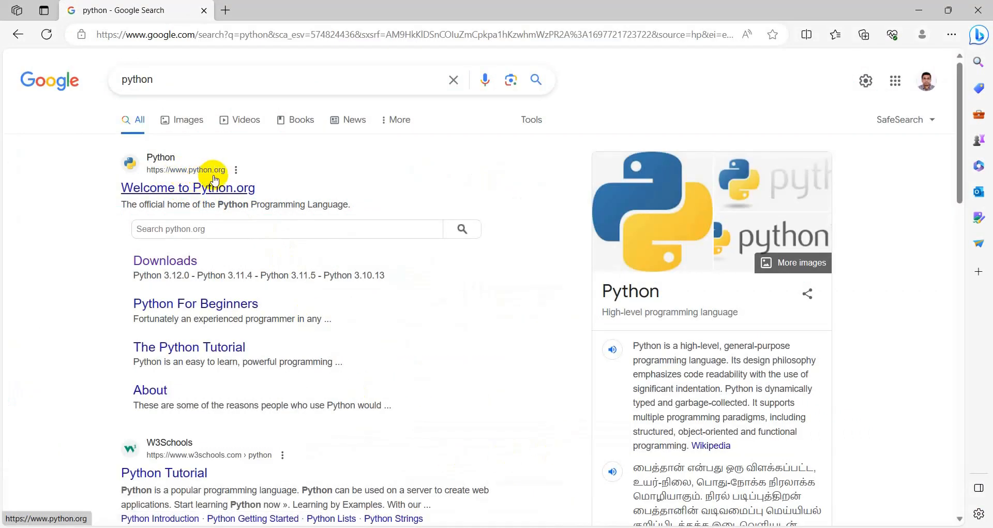
{"action": "mouse_move", "coordinate": [204, 192]}
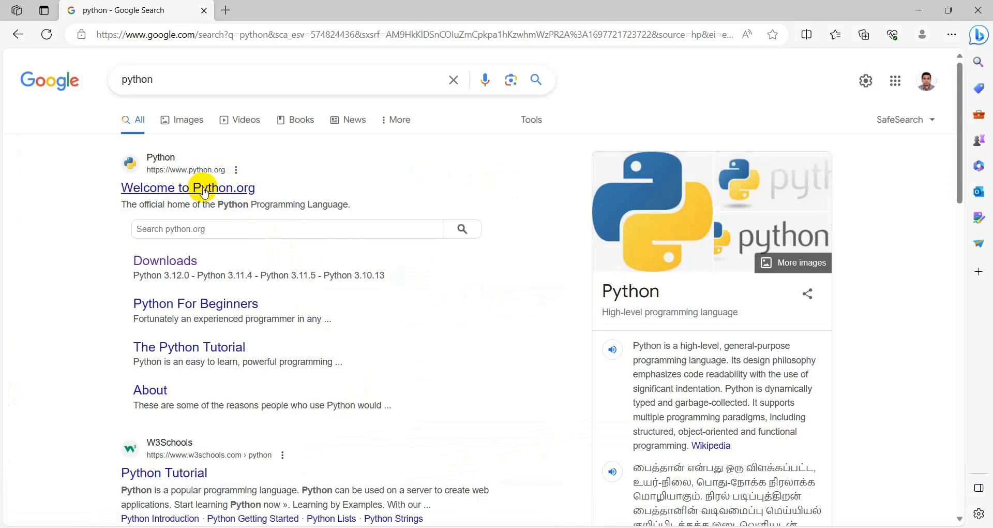
{"action": "left_click", "coordinate": [204, 187]}
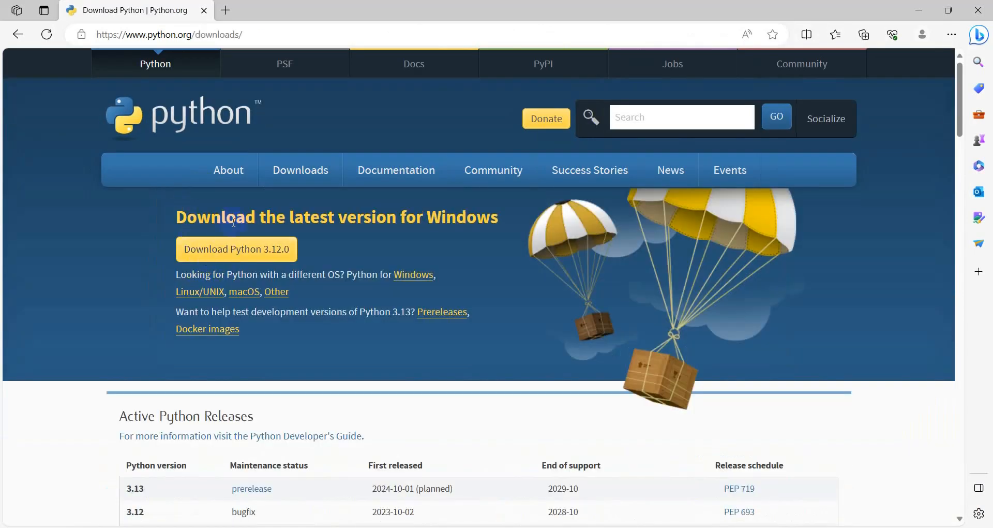
{"action": "mouse_move", "coordinate": [469, 235]}
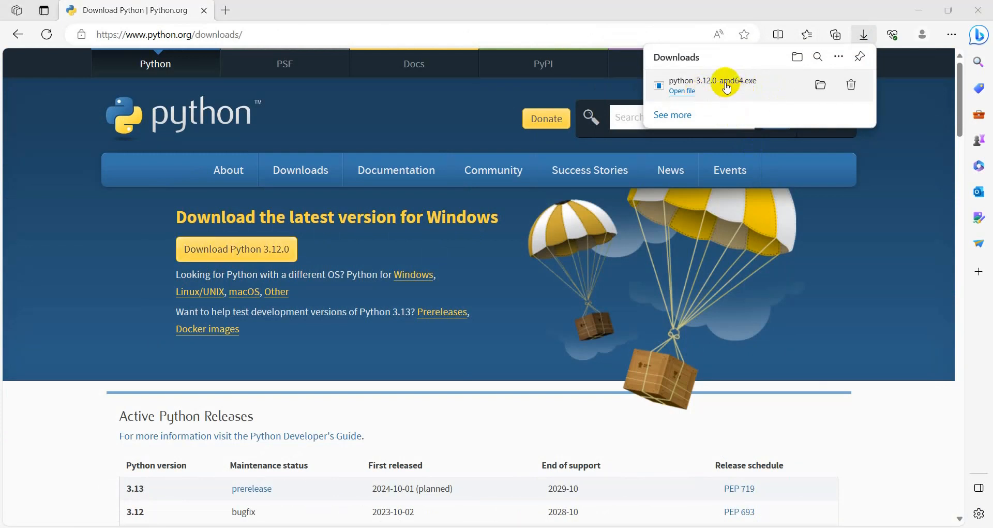
Launch the downloaded installer, enabling admin privileges for py.exe and adding python.exe to PATH
{"action": "left_click", "coordinate": [682, 91]}
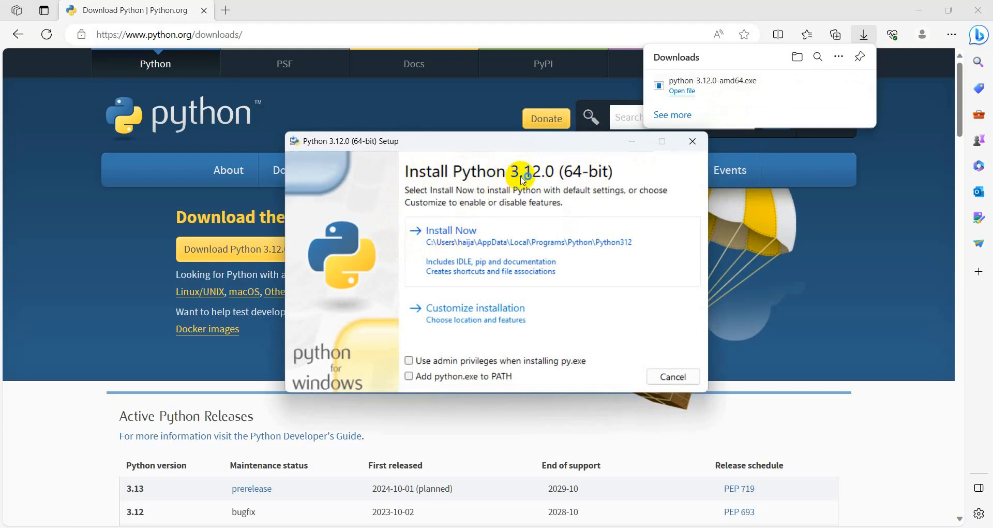
{"action": "mouse_move", "coordinate": [457, 239]}
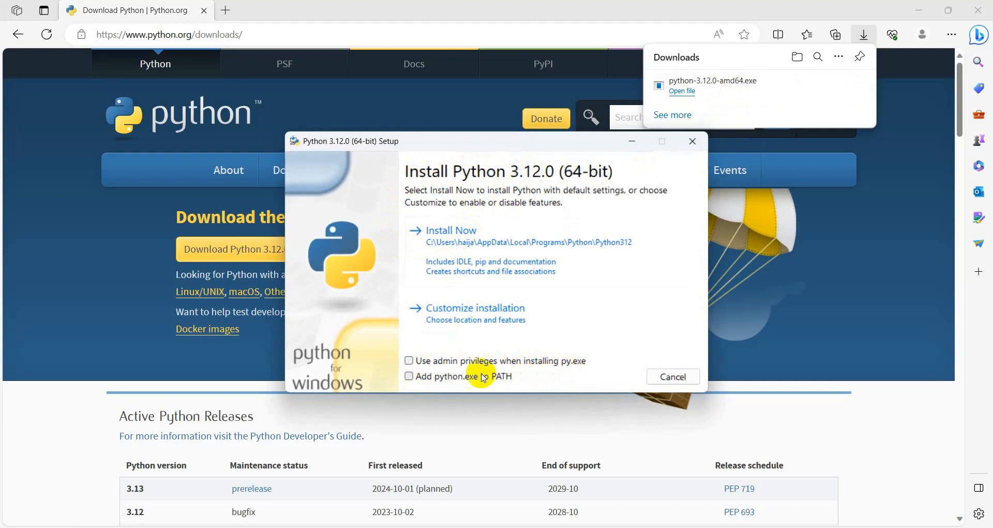
{"action": "left_click", "coordinate": [409, 361]}
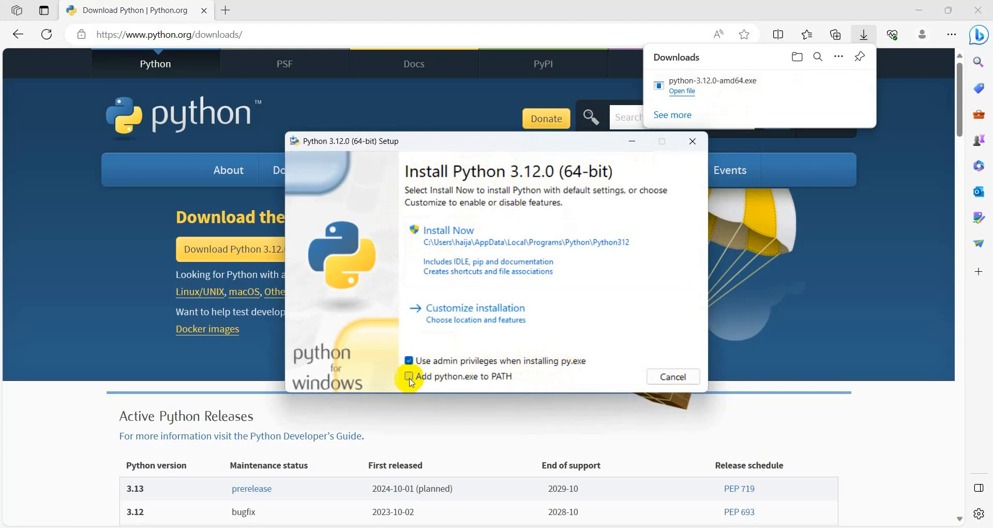
{"action": "left_click", "coordinate": [410, 376]}
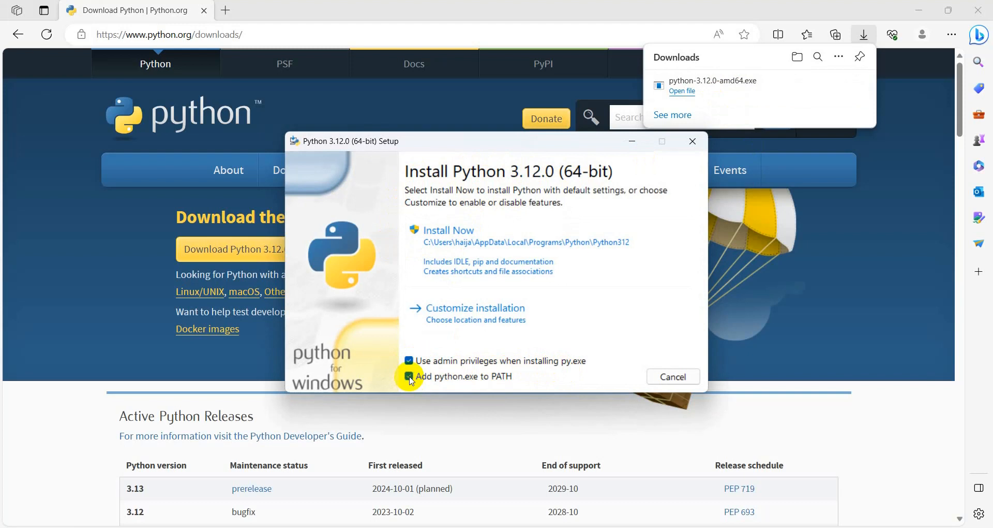
{"action": "left_click", "coordinate": [410, 376]}
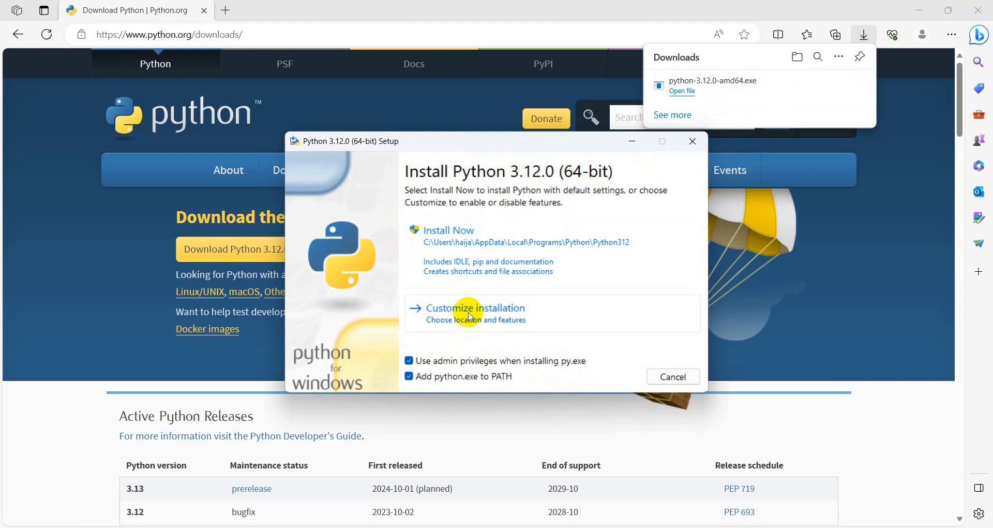
Run a customized install with 'Install Python 3.12 for all users' ticked
{"action": "left_click", "coordinate": [480, 308]}
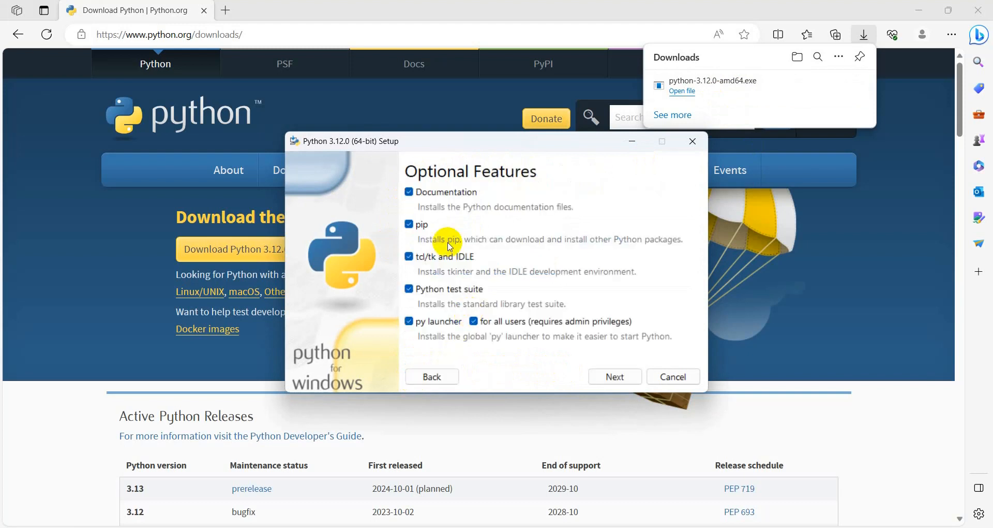
{"action": "mouse_move", "coordinate": [422, 338]}
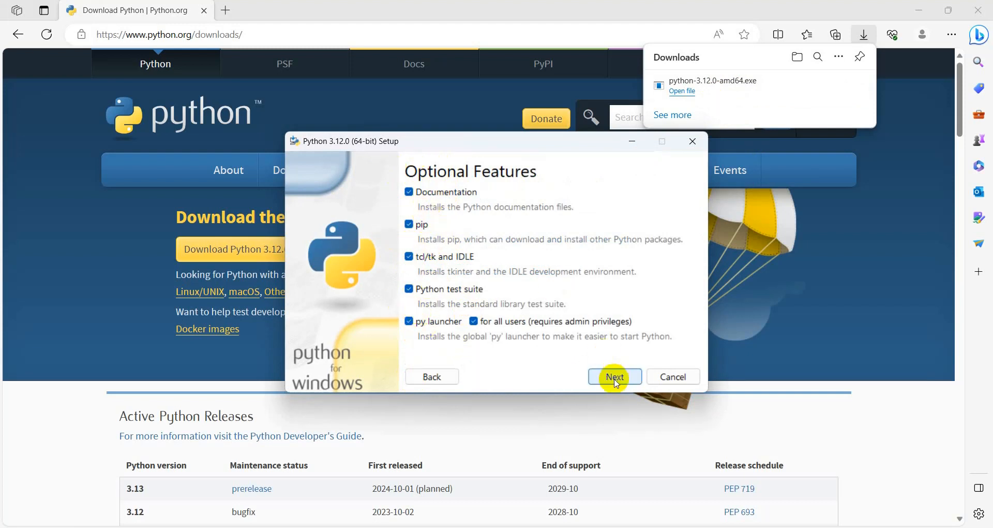
{"action": "left_click", "coordinate": [614, 376]}
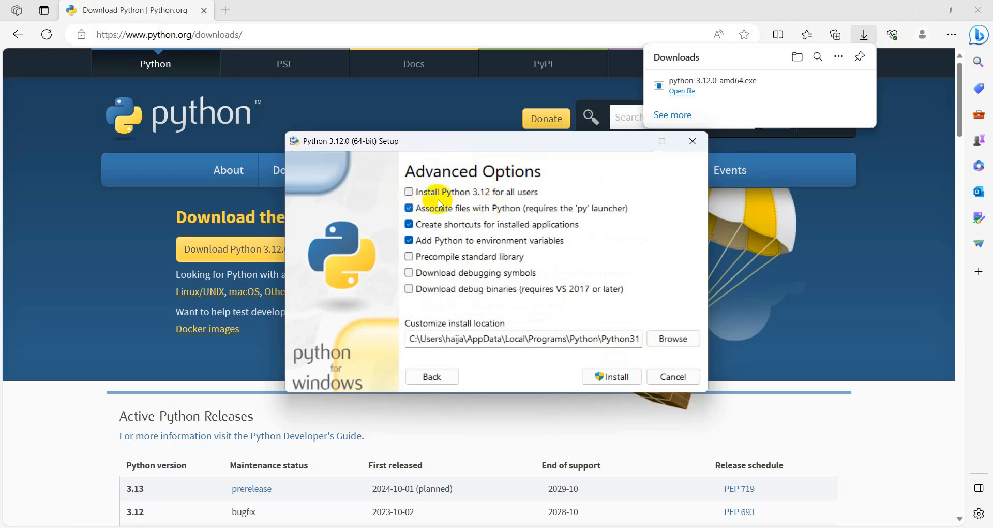
{"action": "mouse_move", "coordinate": [525, 205]}
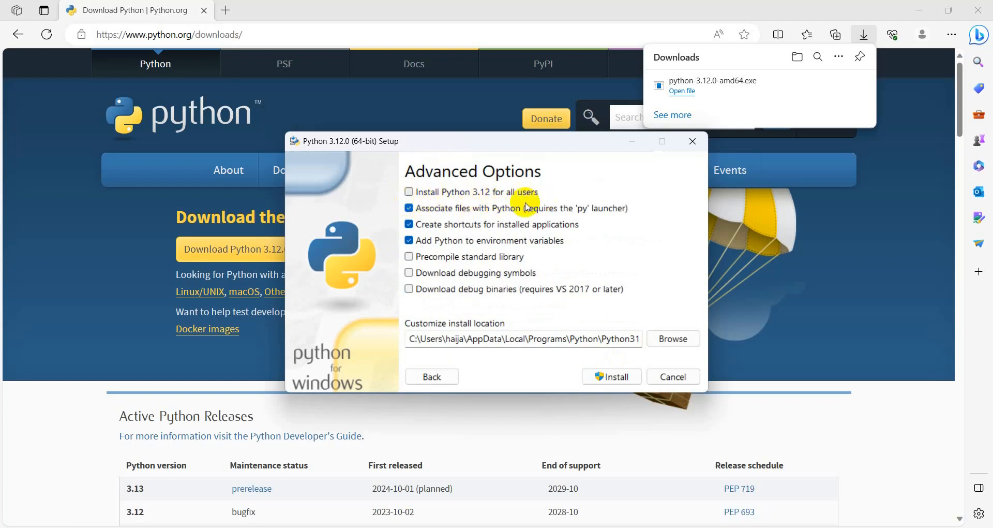
{"action": "left_click", "coordinate": [408, 192]}
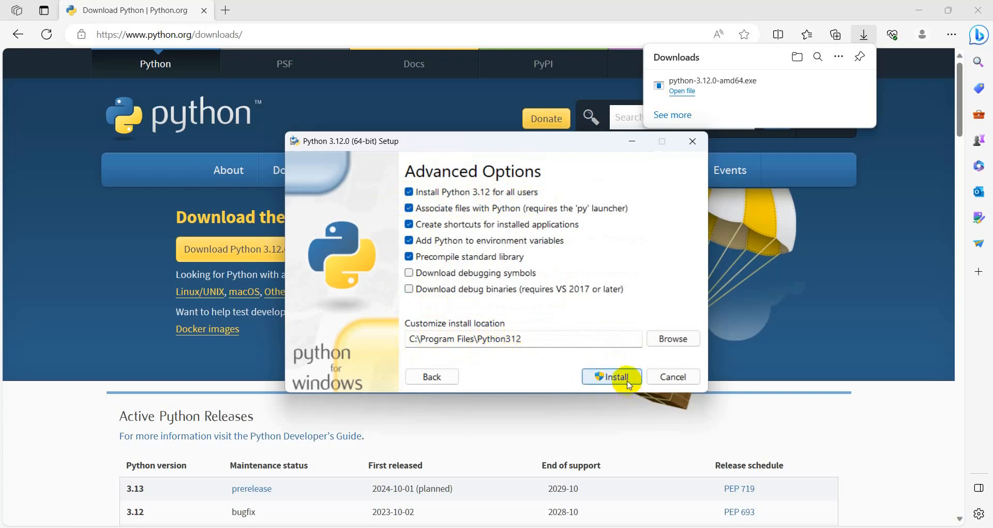
{"action": "left_click", "coordinate": [613, 377]}
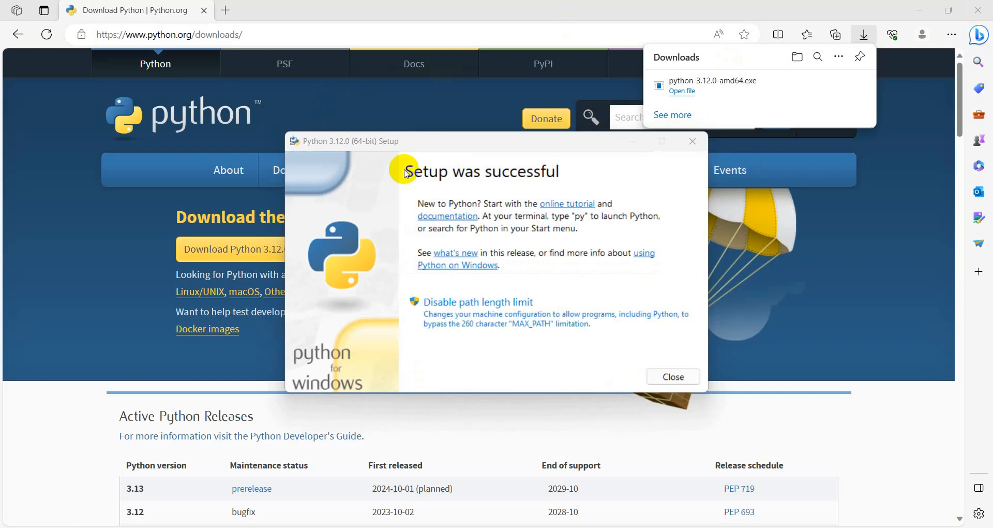
{"action": "mouse_move", "coordinate": [668, 360]}
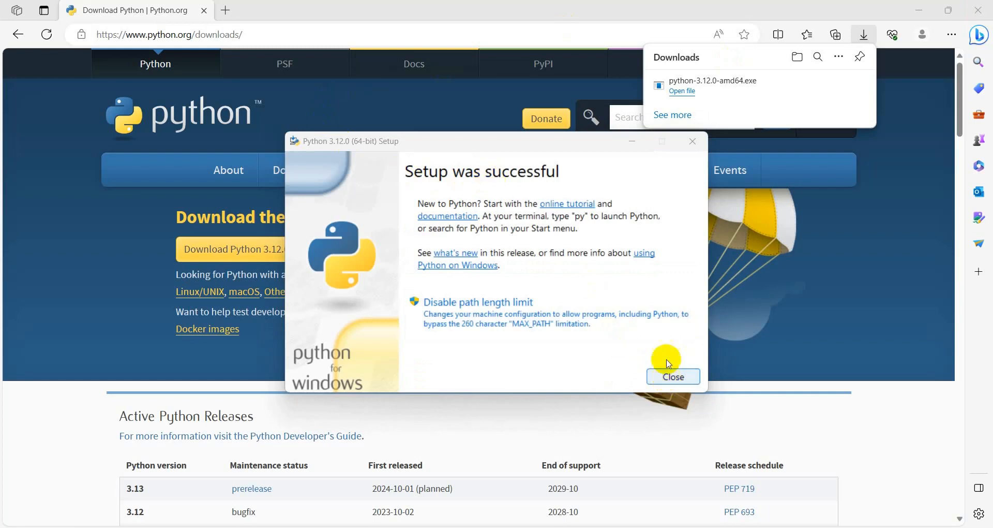
Close the finished setup, open Command Prompt and launch python to check its version
{"action": "left_click", "coordinate": [672, 376]}
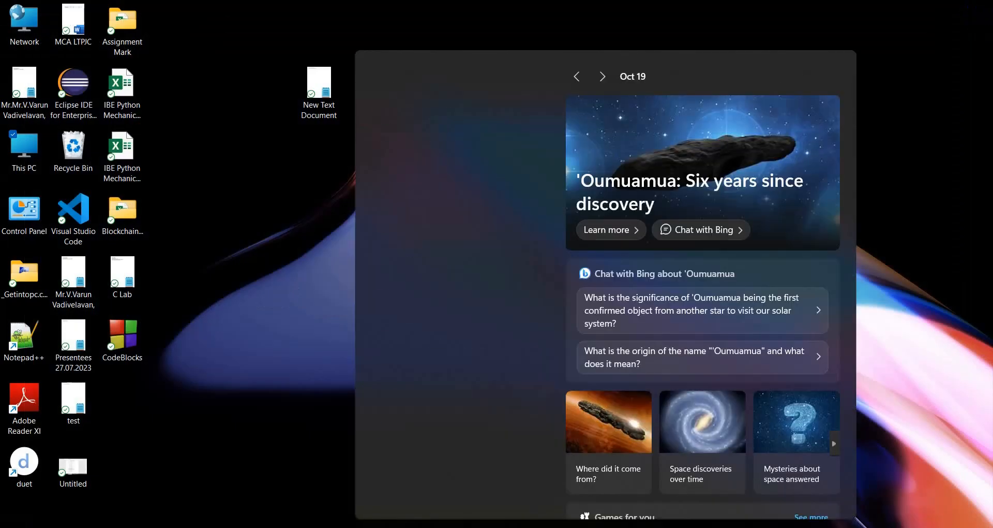
{"action": "type", "text": "cmd"}
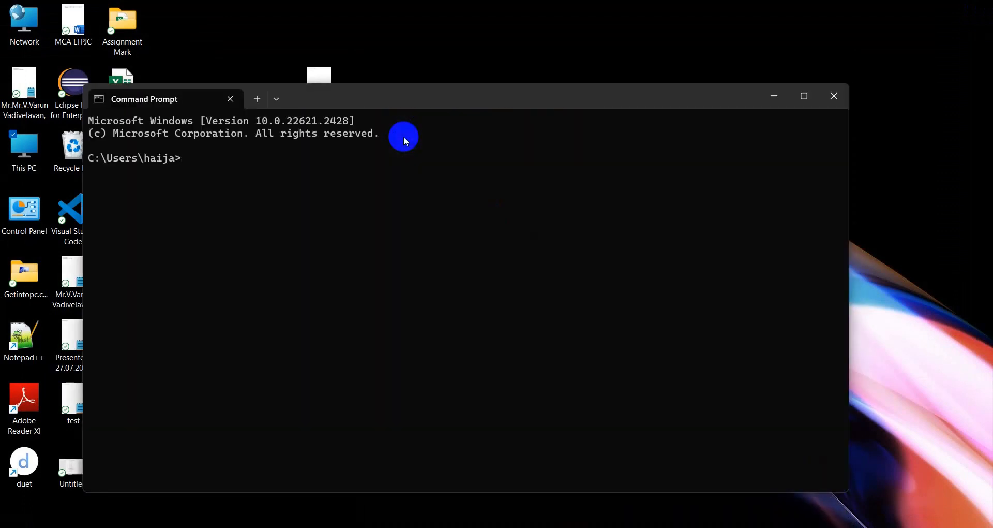
{"action": "type", "text": "python"}
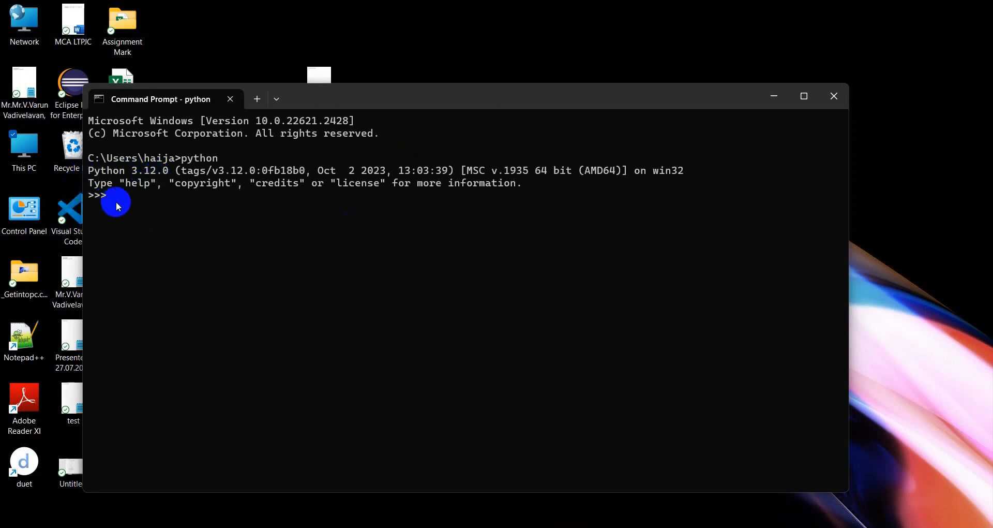
{"action": "mouse_move", "coordinate": [141, 209]}
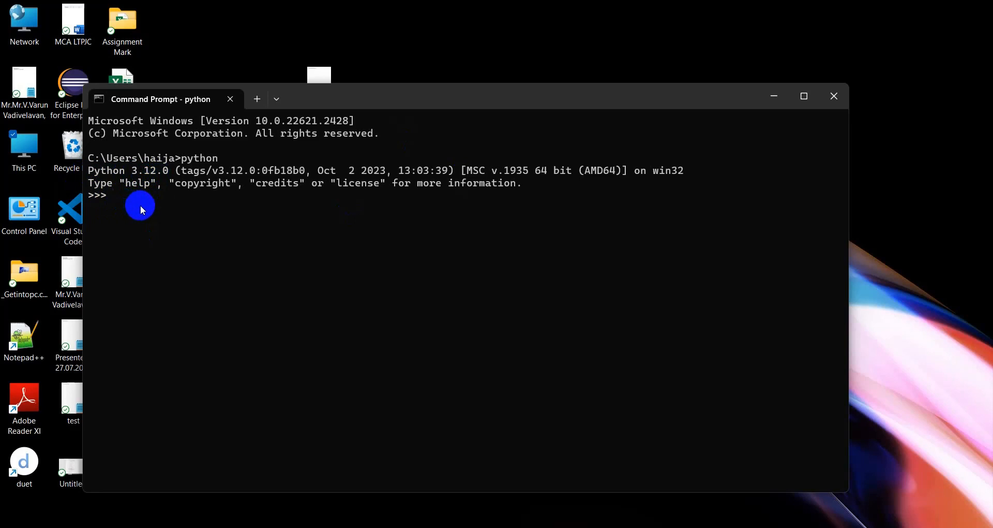
Try a print("Helo...") statement at the Python prompt
{"action": "type", "text": "pri"}
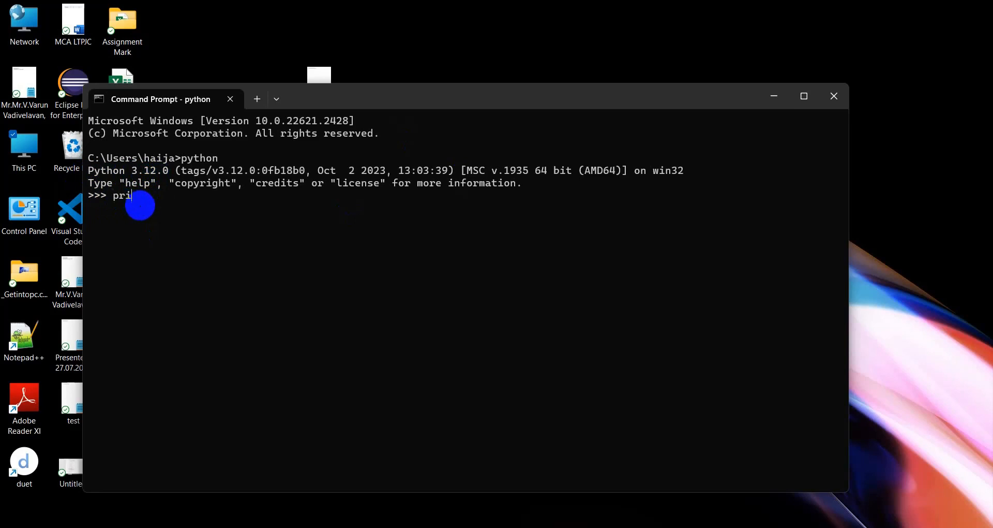
{"action": "type", "text": "nt("}
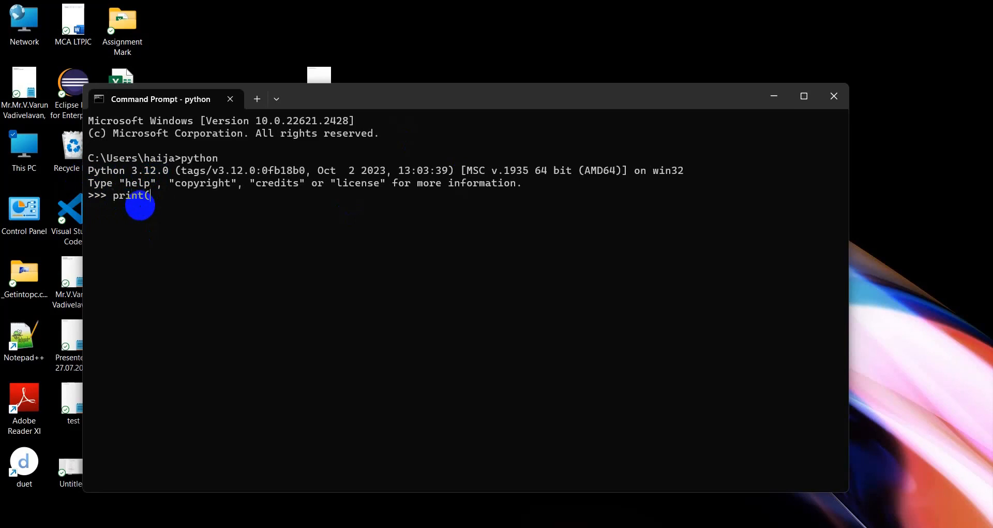
{"action": "type", "text": "\"Helo"}
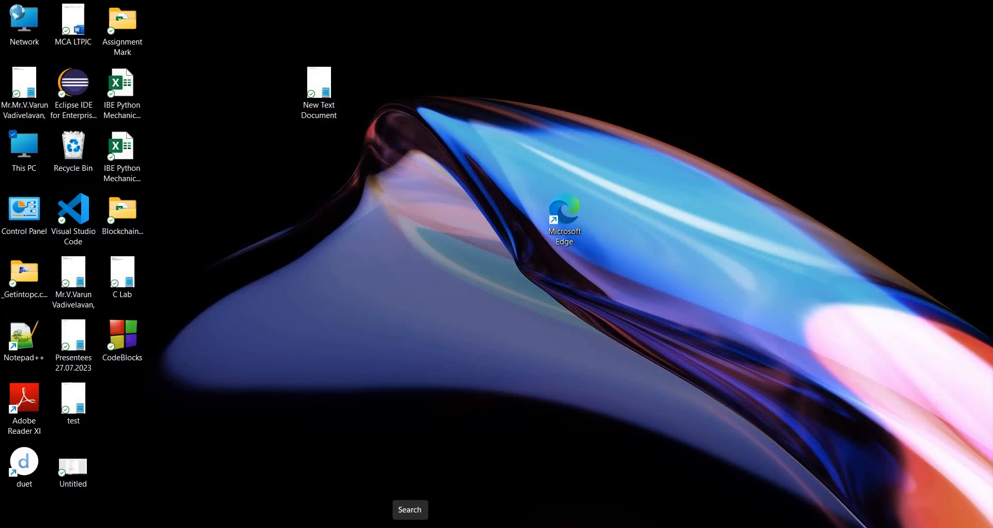
Open and maximize IDLE, then enter a=10, b=20 and a+b at the prompt
{"action": "left_click", "coordinate": [410, 509]}
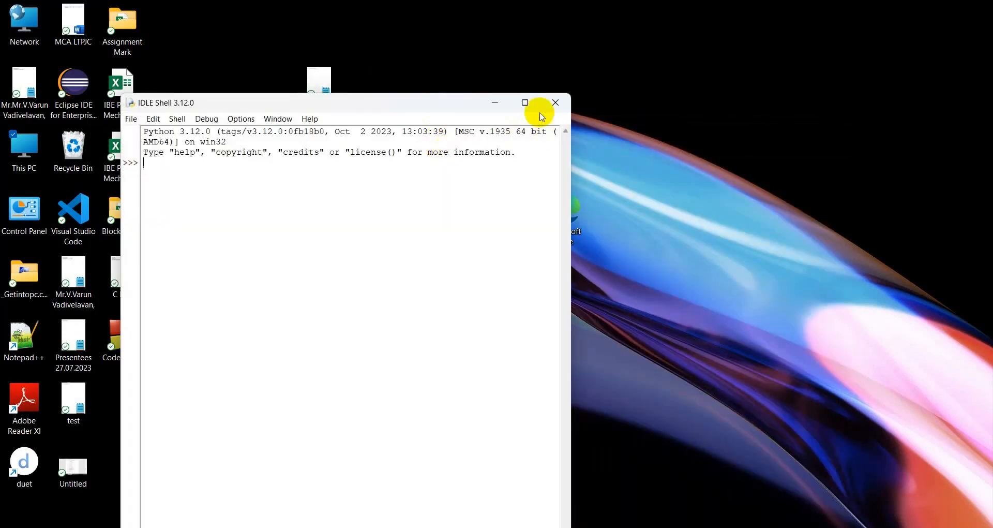
{"action": "left_click", "coordinate": [525, 103]}
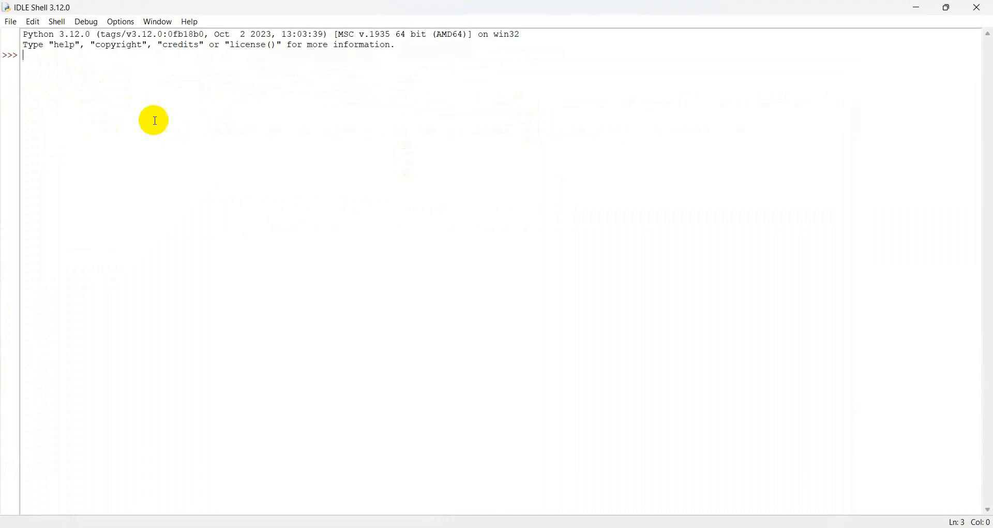
{"action": "type", "text": "a"}
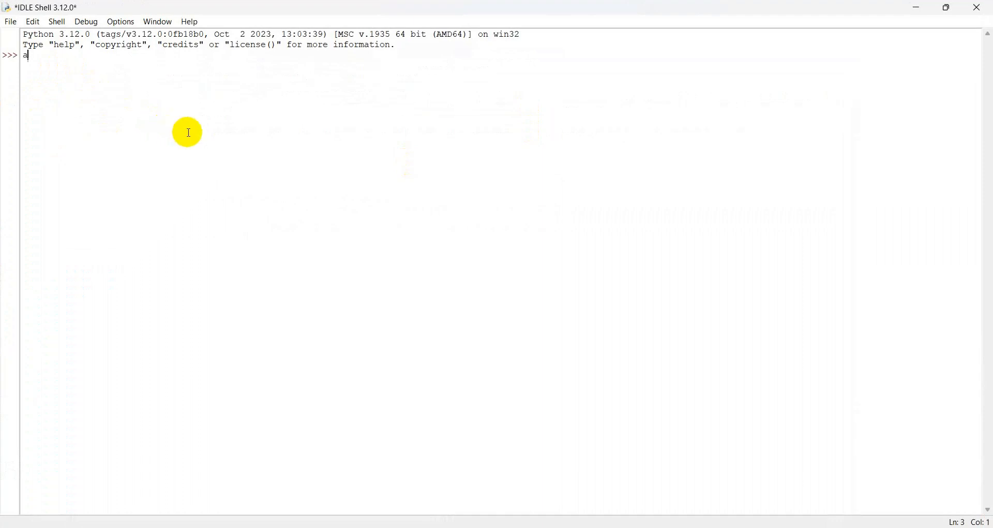
{"action": "type", "text": "=10"}
{"action": "type", "text": "b=20"}
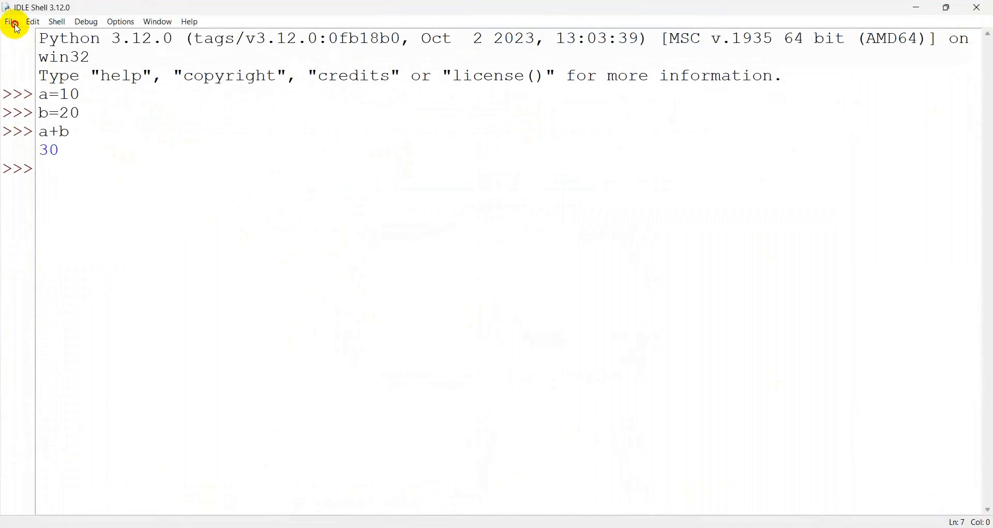
Create a new IDLE file and save it as test.py in D:\Python Programs
{"action": "left_click", "coordinate": [15, 21]}
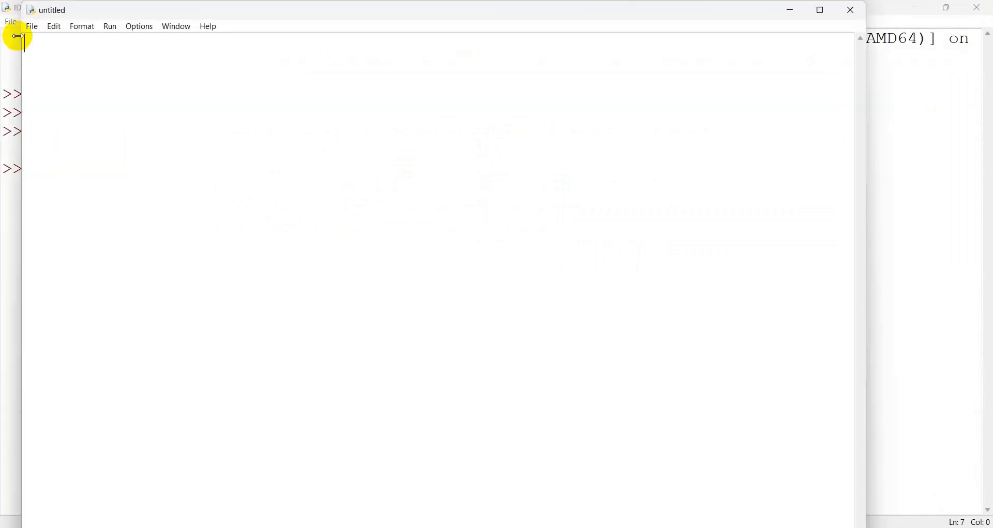
{"action": "left_click", "coordinate": [32, 26]}
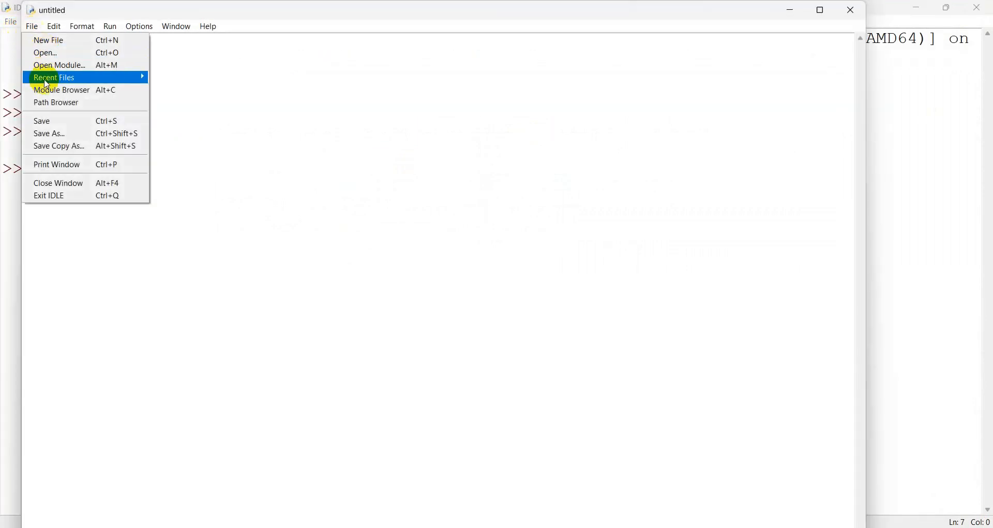
{"action": "left_click", "coordinate": [49, 134]}
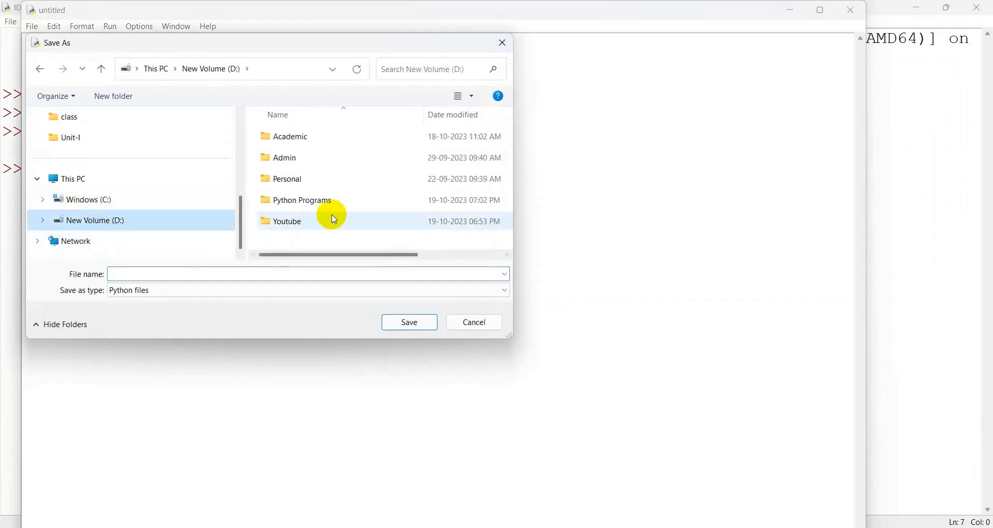
{"action": "double_click", "coordinate": [301, 200]}
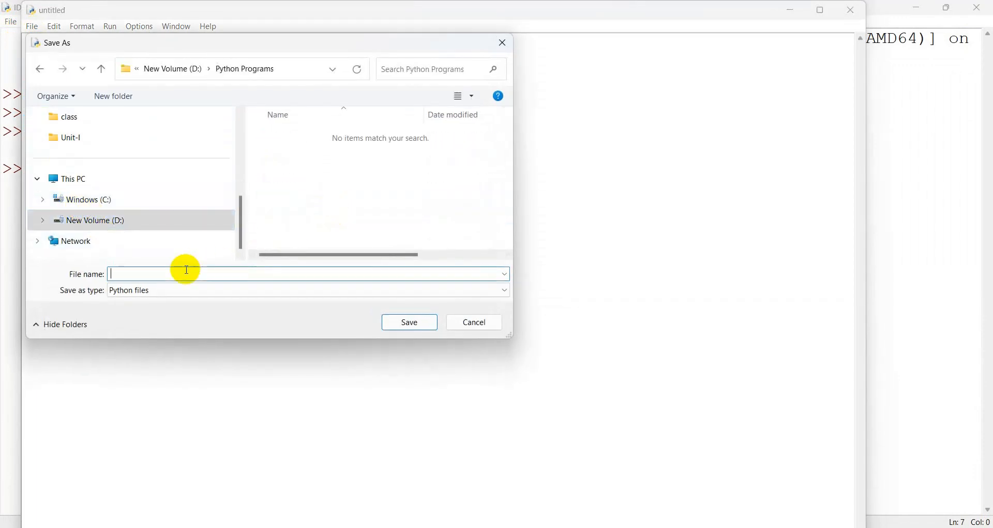
{"action": "type", "text": "tes"}
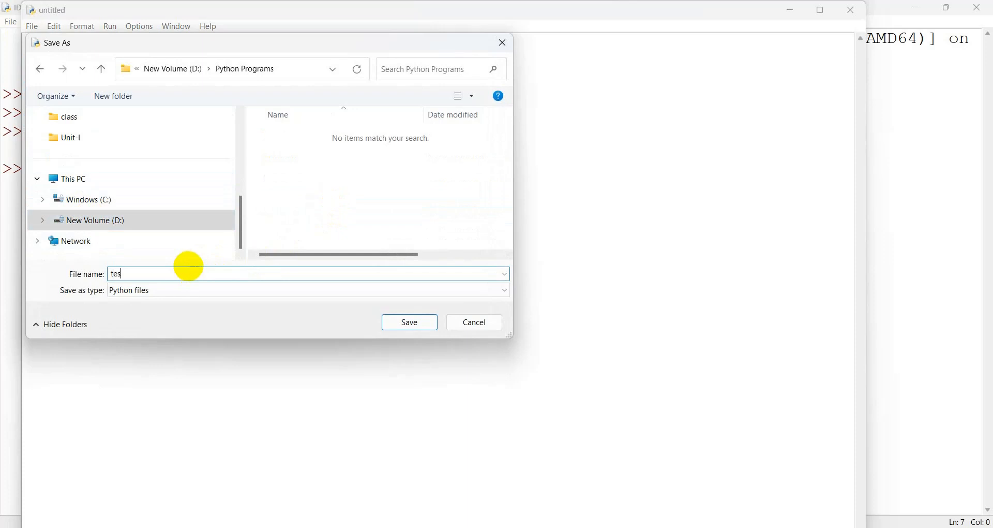
{"action": "left_click", "coordinate": [409, 322]}
{"action": "type", "text": "a"}
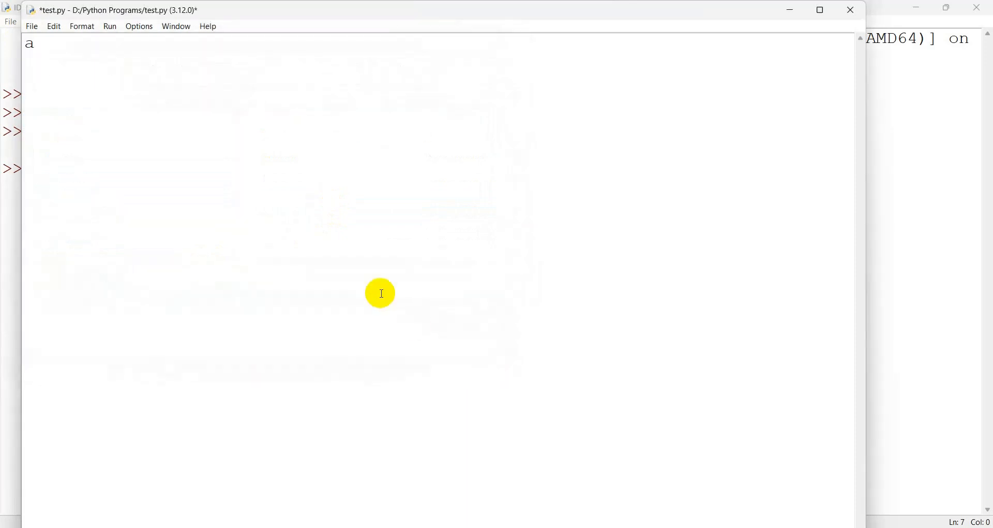
Enter a=10, b=20, c=a+b and print(c) on separate lines, then save
{"action": "type", "text": "=10"}
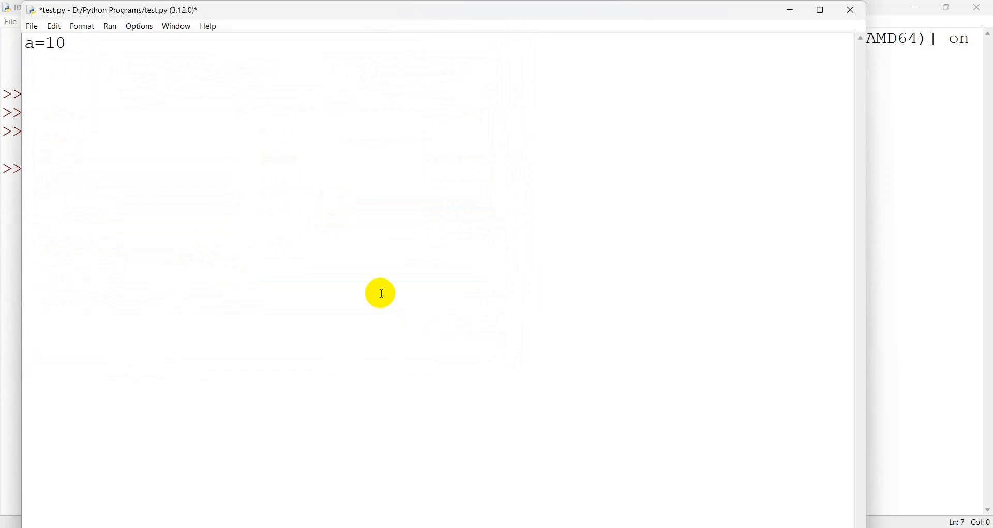
{"action": "type", "text": "b=20"}
{"action": "type", "text": "c"}
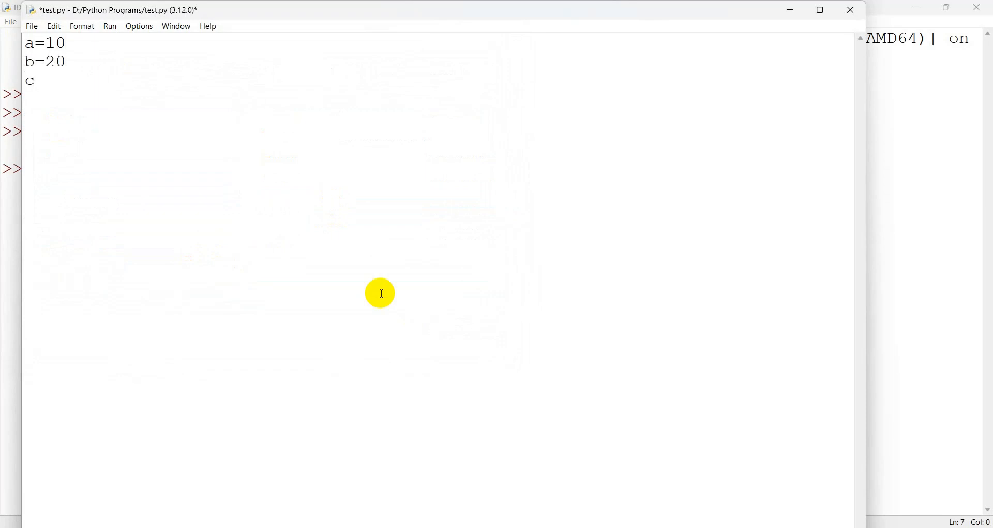
{"action": "type", "text": "=a+b"}
{"action": "type", "text": "pr"}
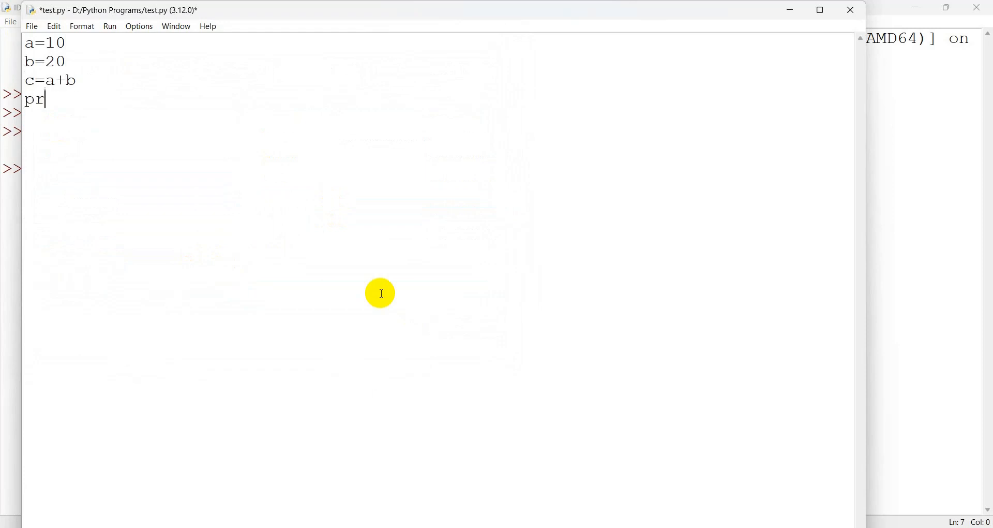
{"action": "type", "text": "int(c"}
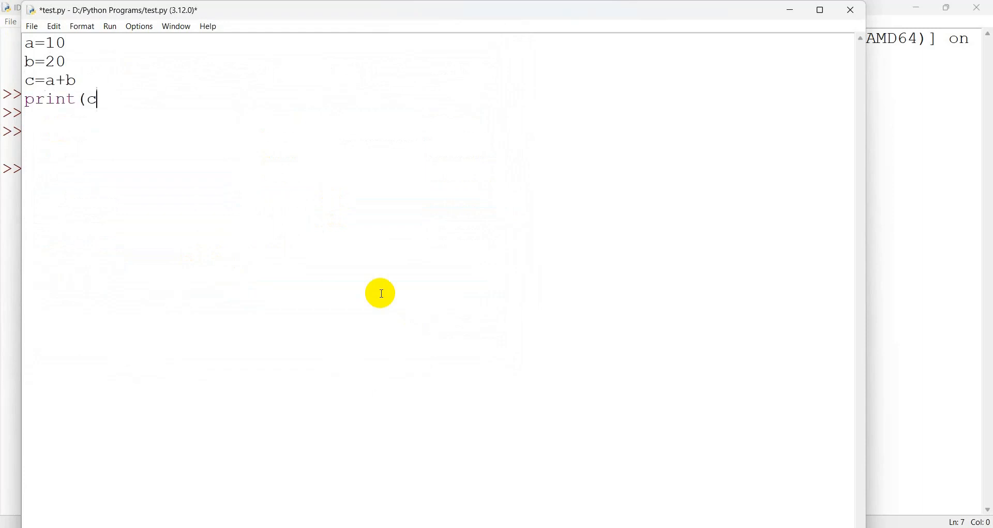
{"action": "type", "text": ")"}
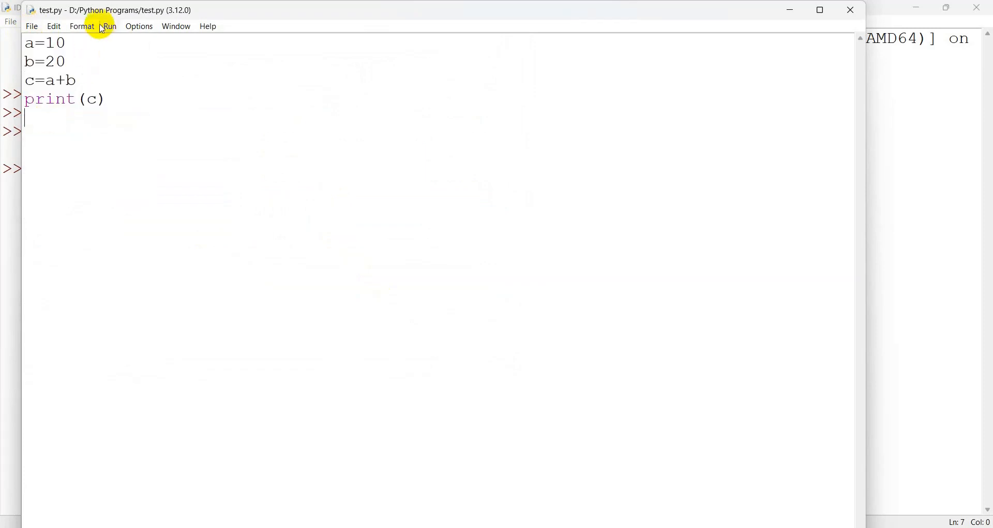
Run test.py with Run > Run Module
{"action": "left_click", "coordinate": [110, 26]}
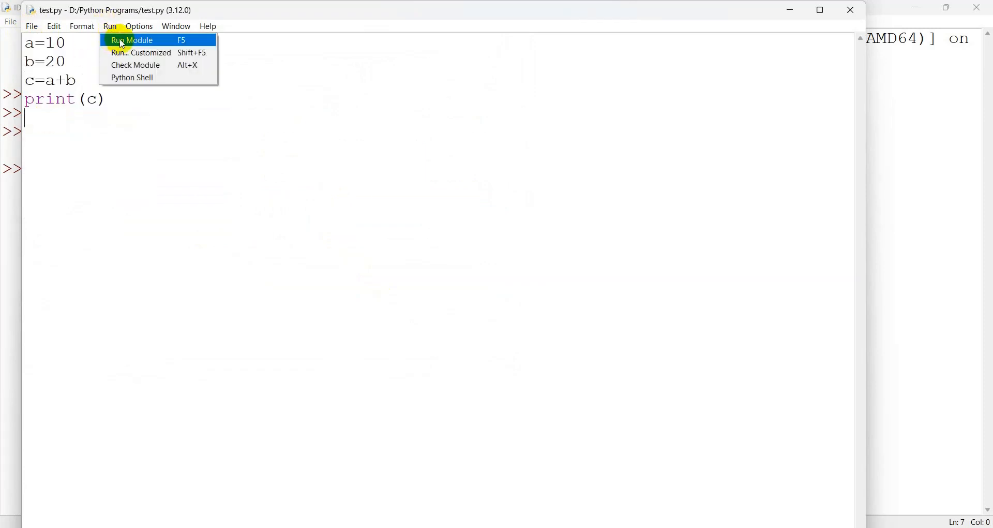
{"action": "left_click", "coordinate": [132, 41]}
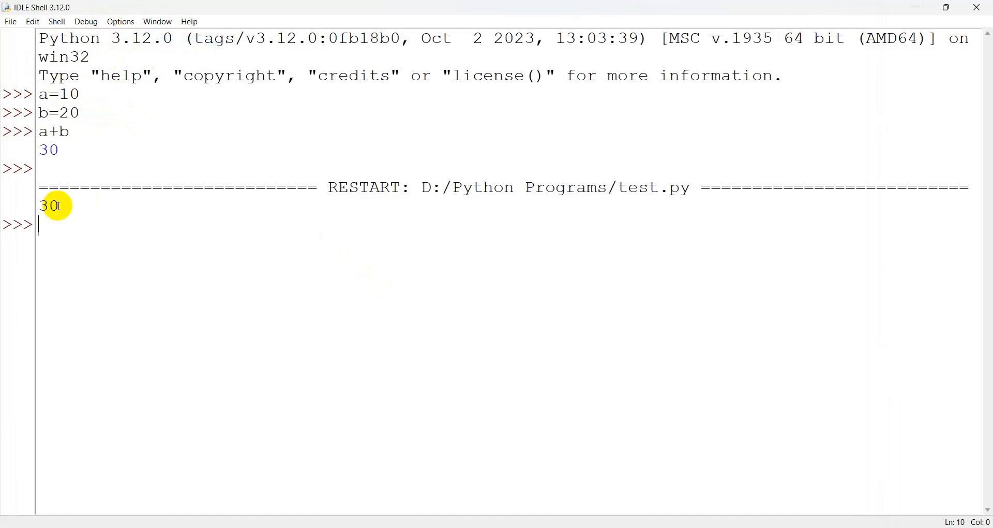
{"action": "mouse_move", "coordinate": [66, 212]}
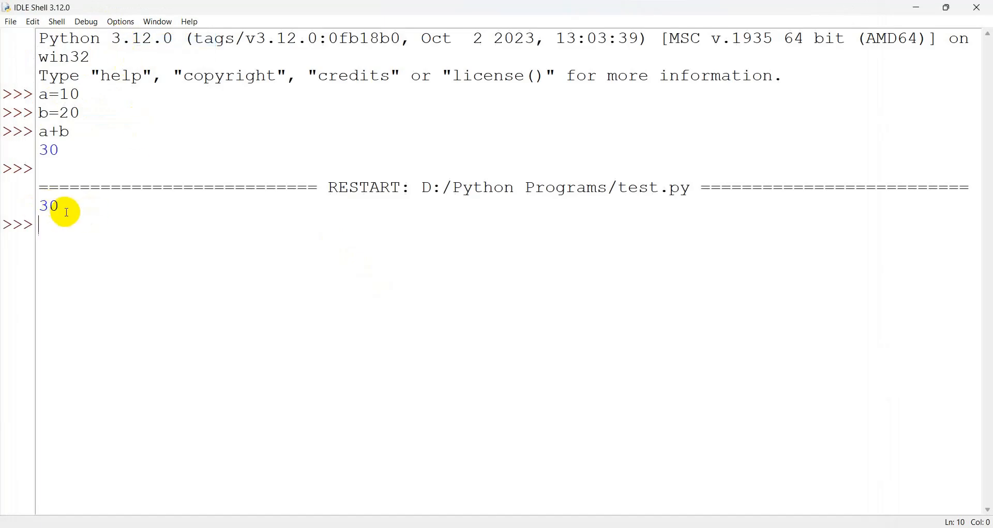